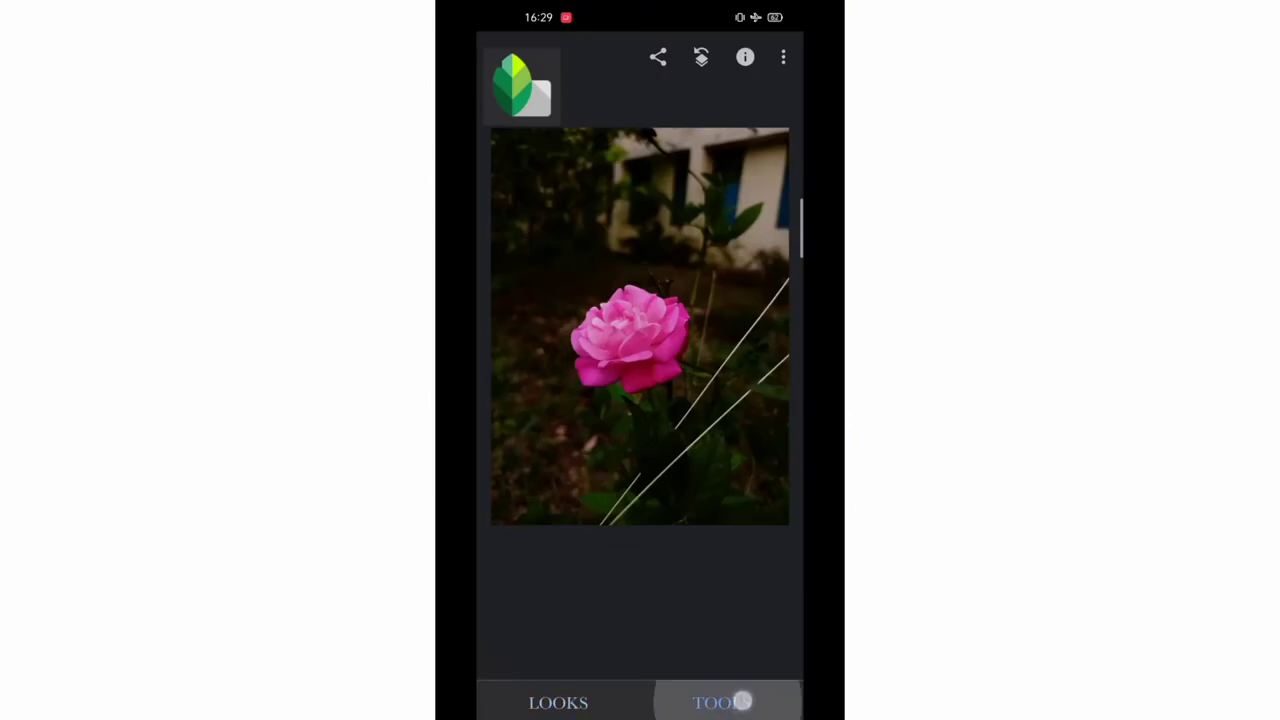
Pull the Curves points down in Snapseed to crush the background to near-black.
{"action": "left_click", "coordinate": [721, 700]}
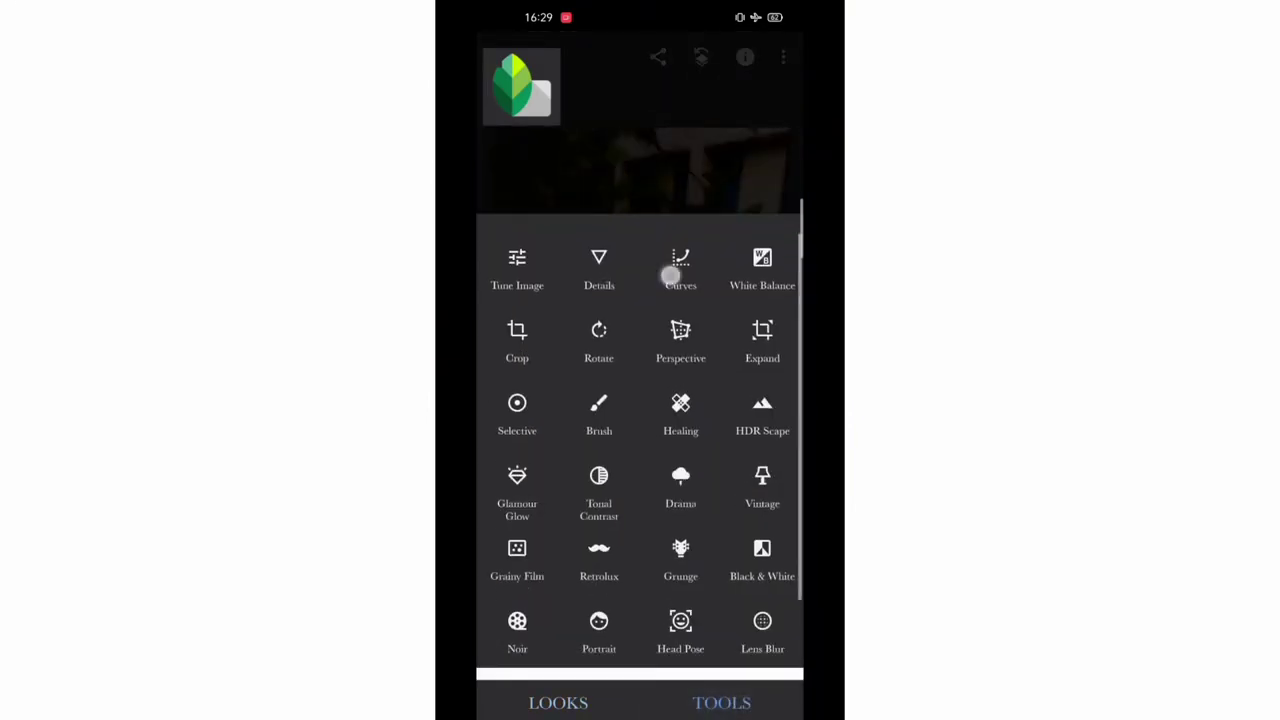
{"action": "left_click", "coordinate": [680, 265]}
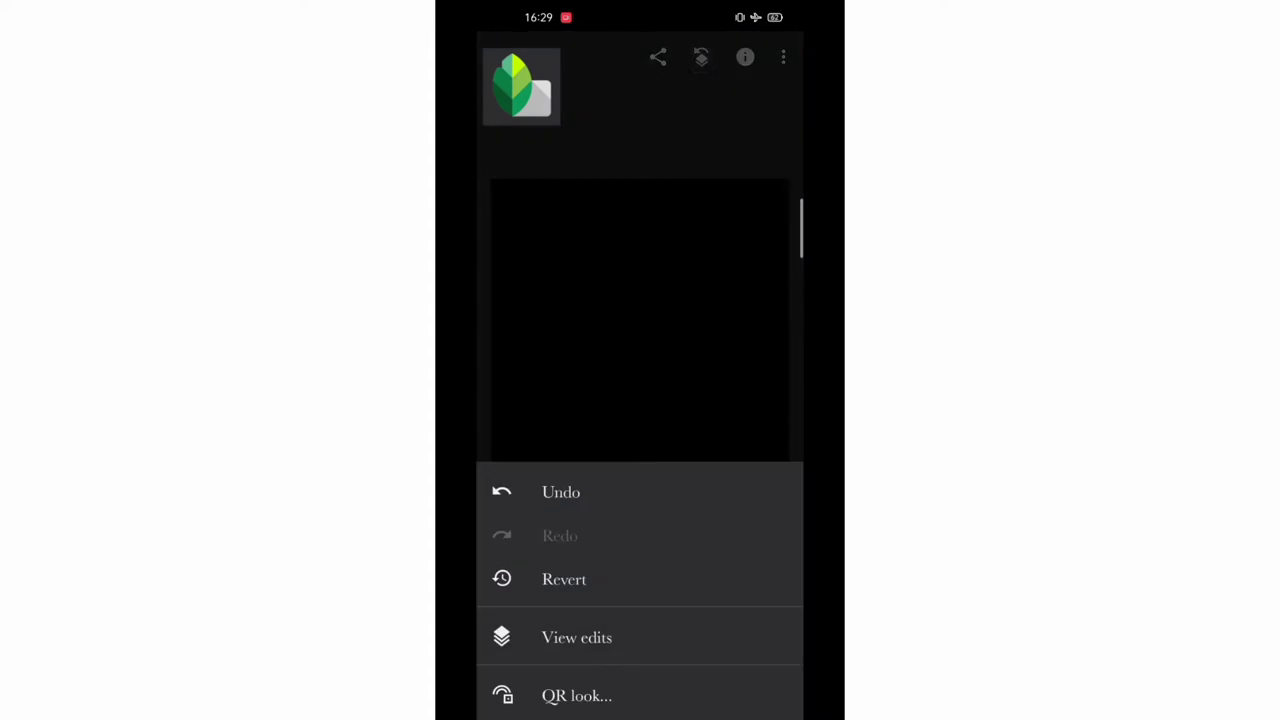
{"action": "left_click", "coordinate": [576, 637]}
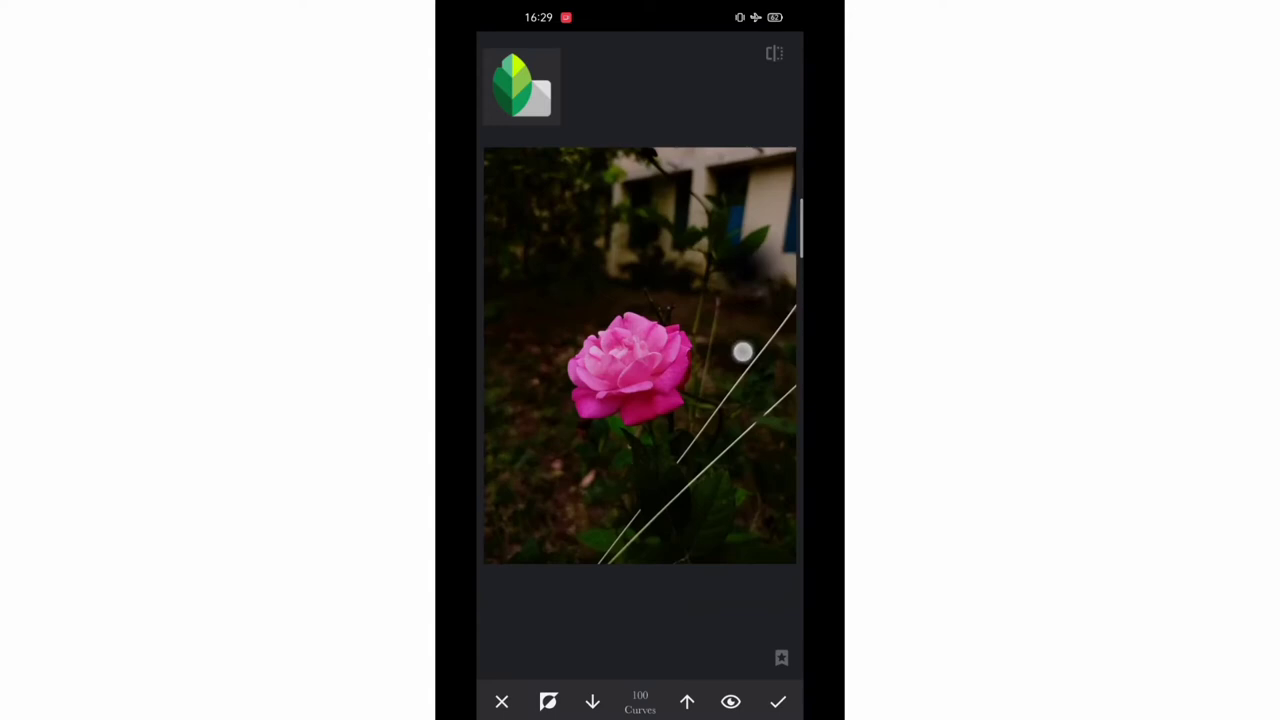
{"action": "left_click_drag", "start_coordinate": [743, 351], "coordinate": [783, 150]}
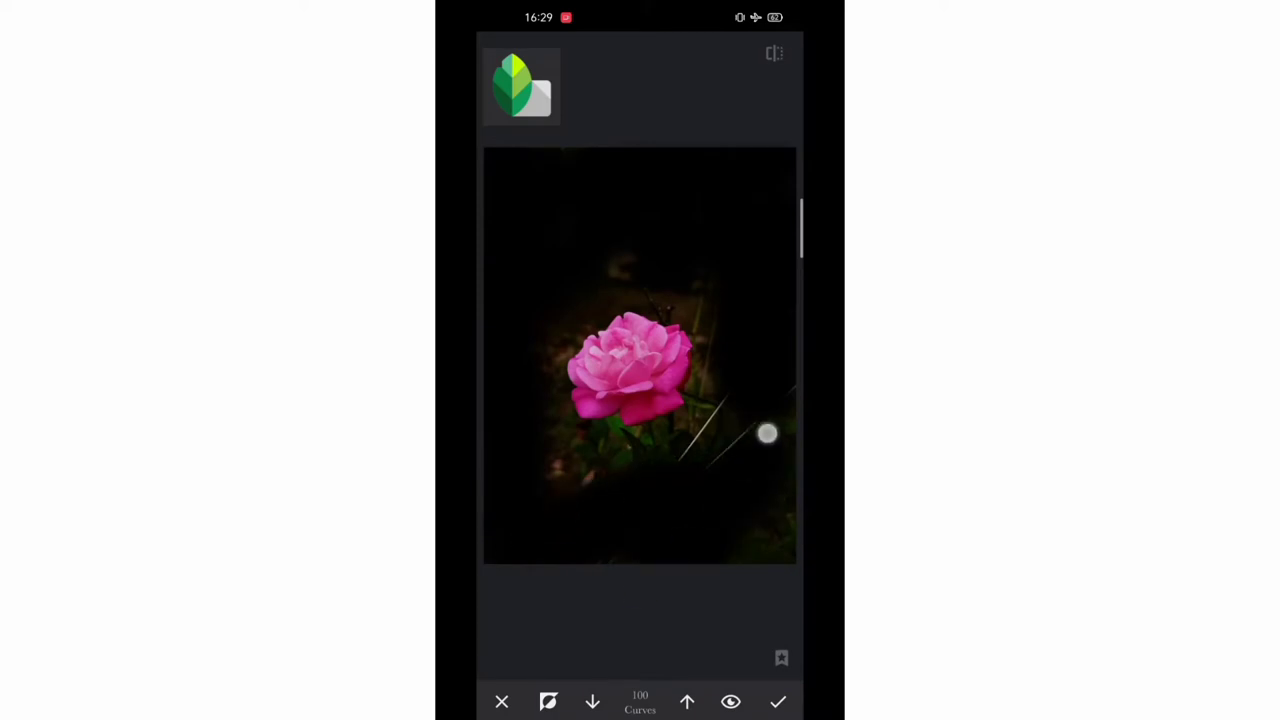
{"action": "left_click_drag", "start_coordinate": [767, 433], "coordinate": [655, 174]}
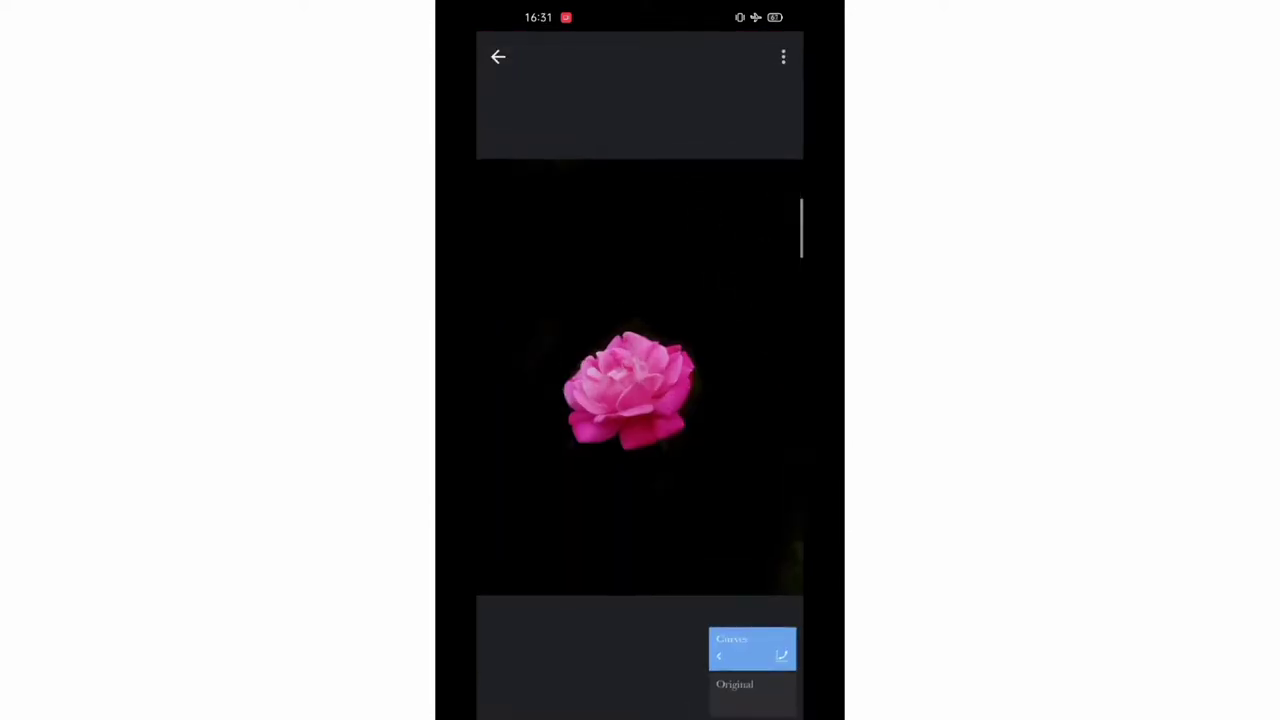
Open the darkened rose photo from the Lightroom library and set Shadows to -34.
{"action": "left_click", "coordinate": [498, 57]}
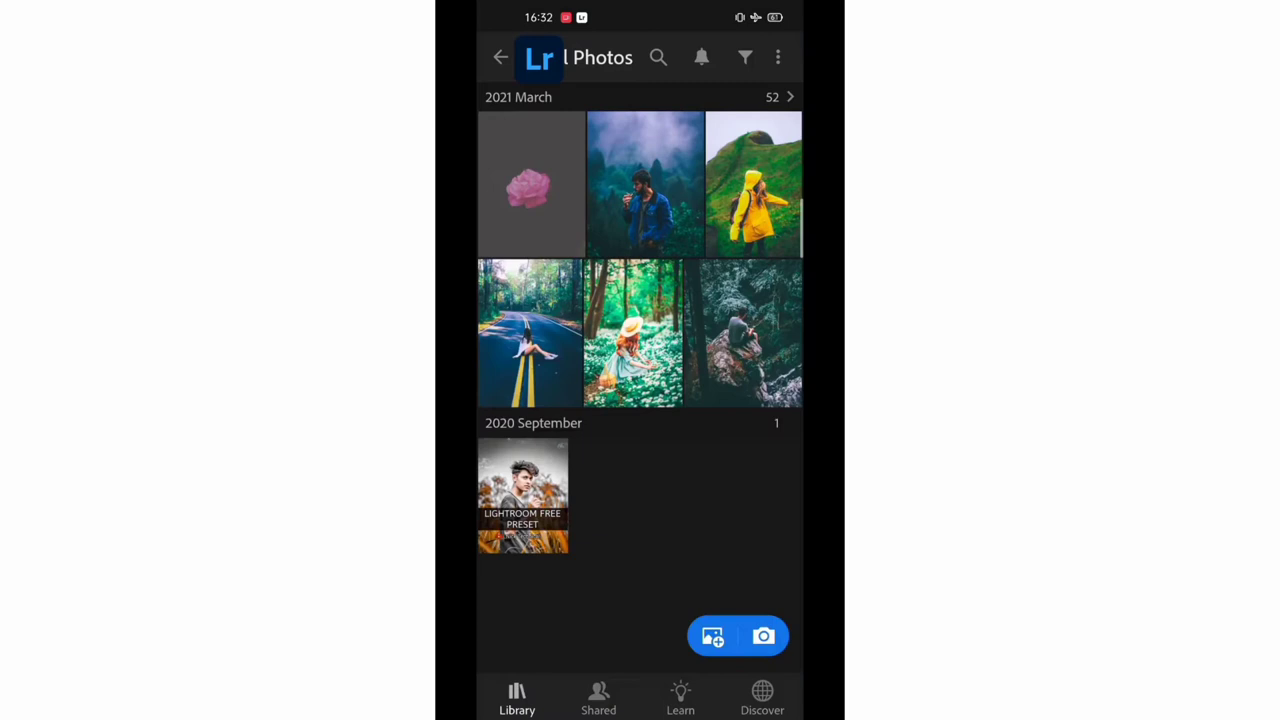
{"action": "left_click", "coordinate": [530, 184]}
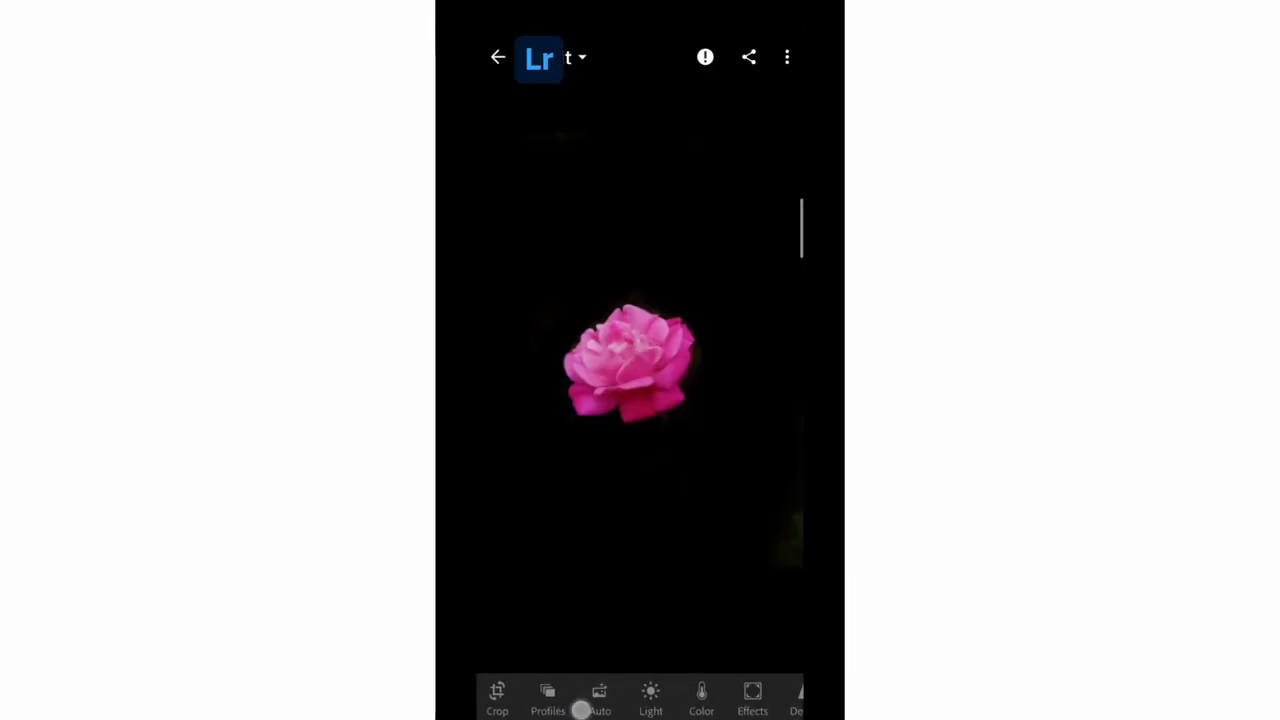
{"action": "left_click", "coordinate": [650, 697]}
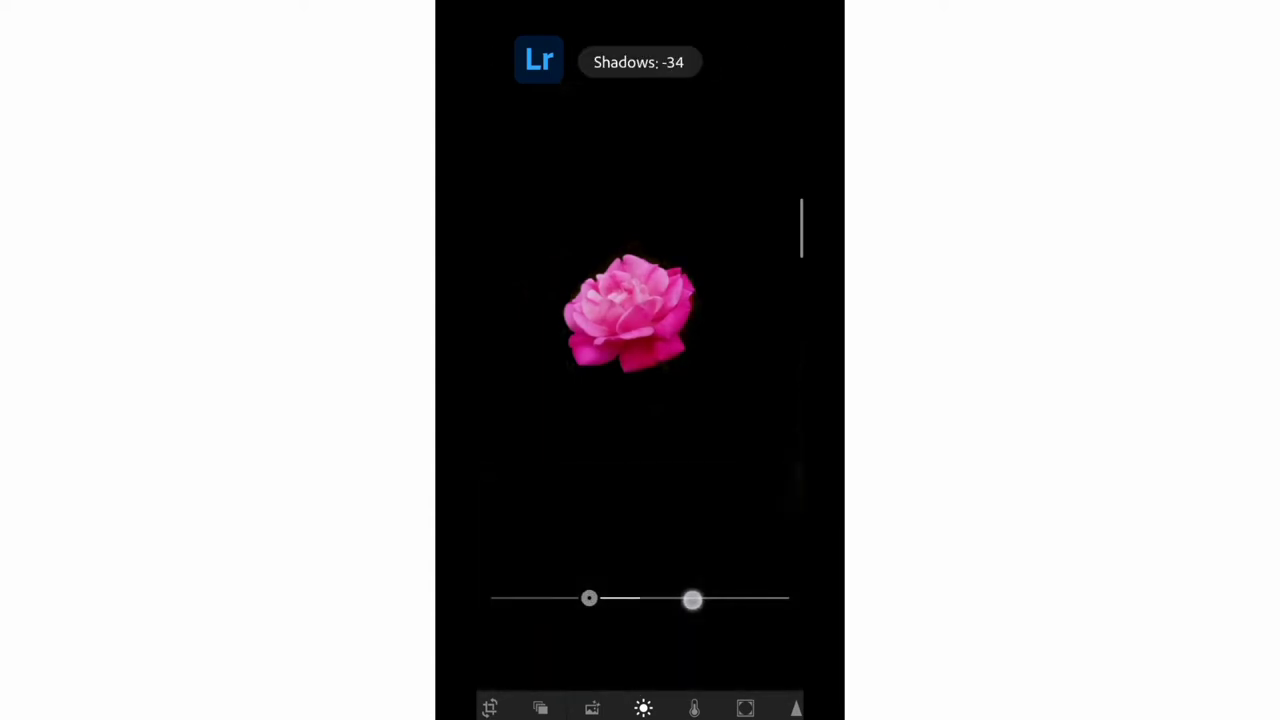
{"action": "left_click", "coordinate": [694, 708]}
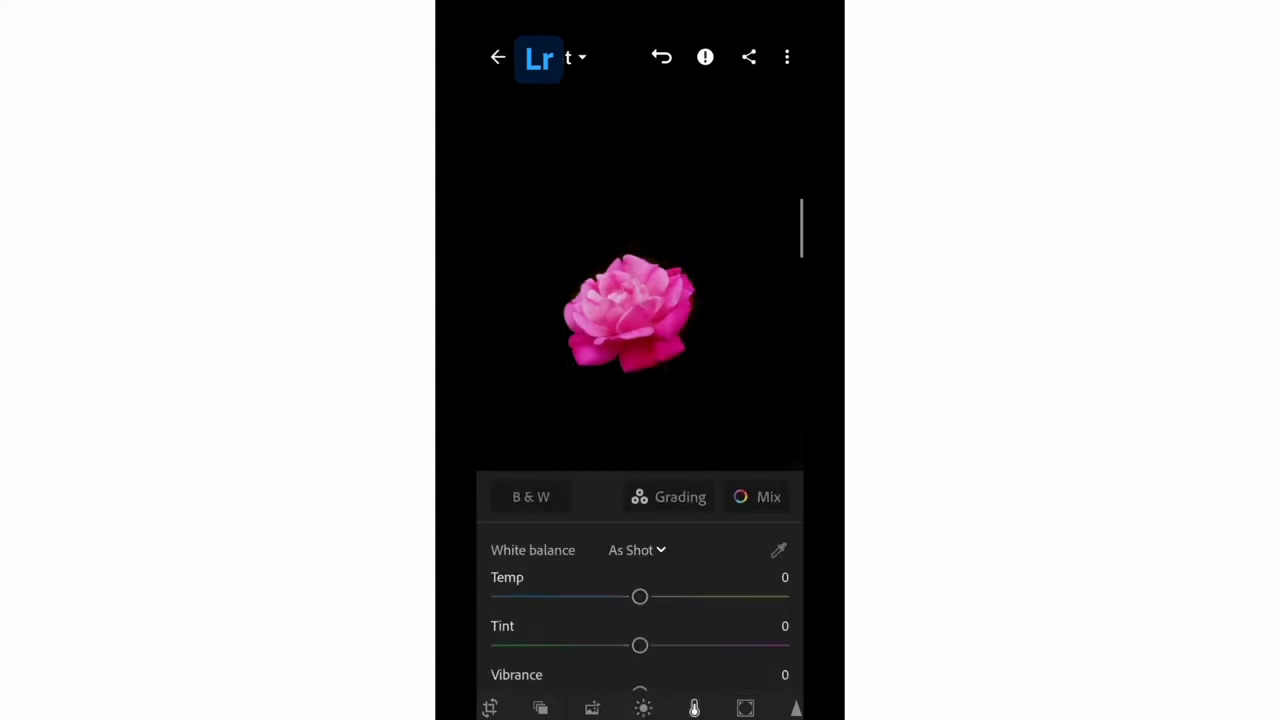
Set the colour temperature to 2.
{"action": "left_click_drag", "start_coordinate": [640, 596], "coordinate": [725, 592]}
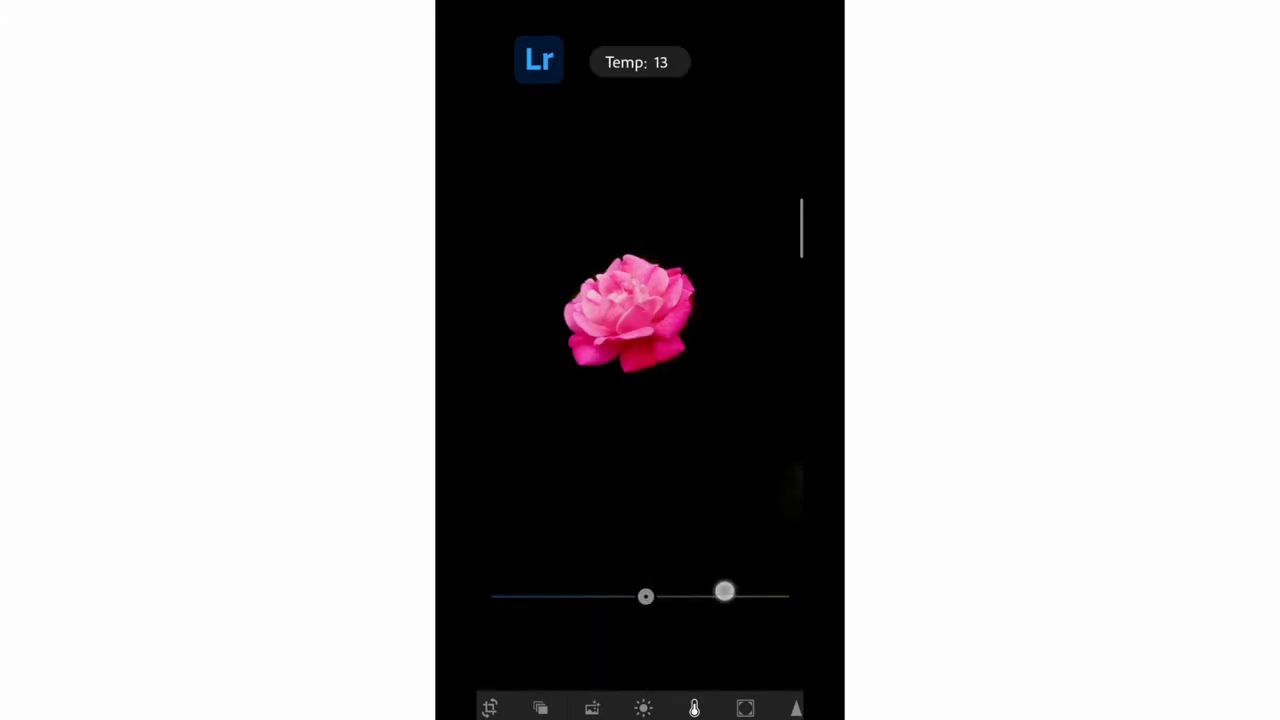
{"action": "left_click_drag", "start_coordinate": [725, 596], "coordinate": [643, 596]}
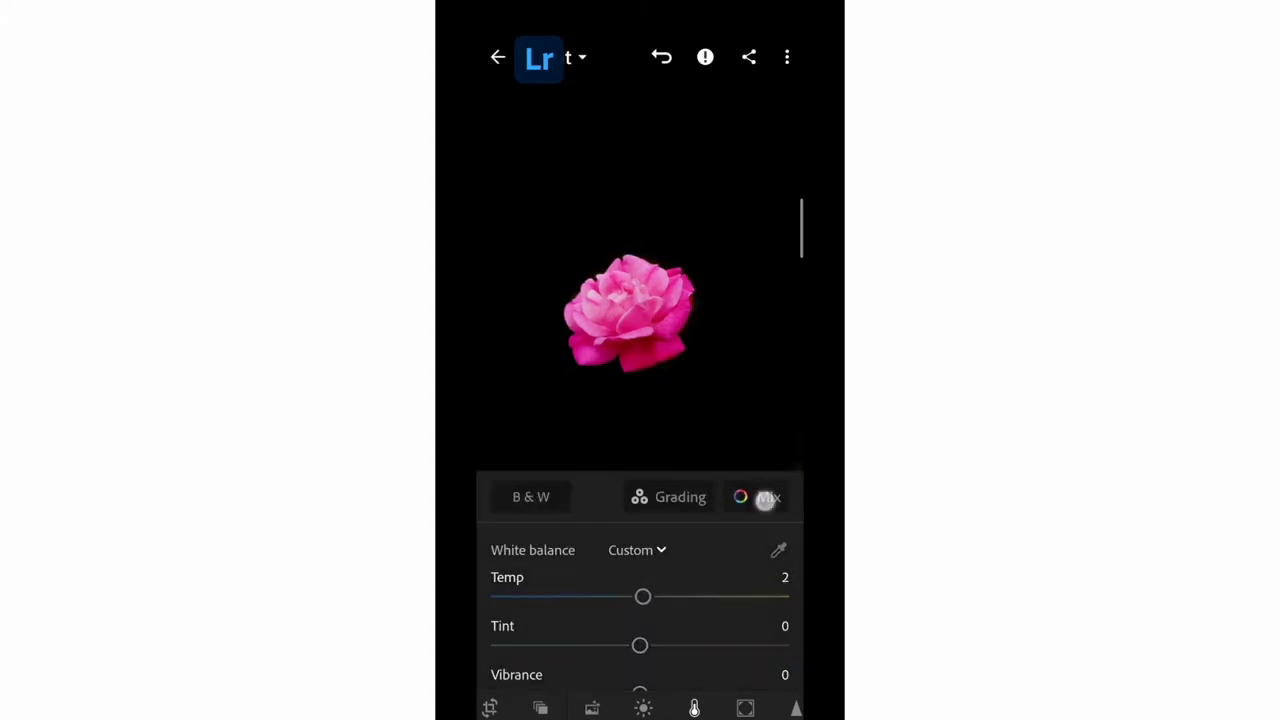
{"action": "left_click", "coordinate": [768, 497]}
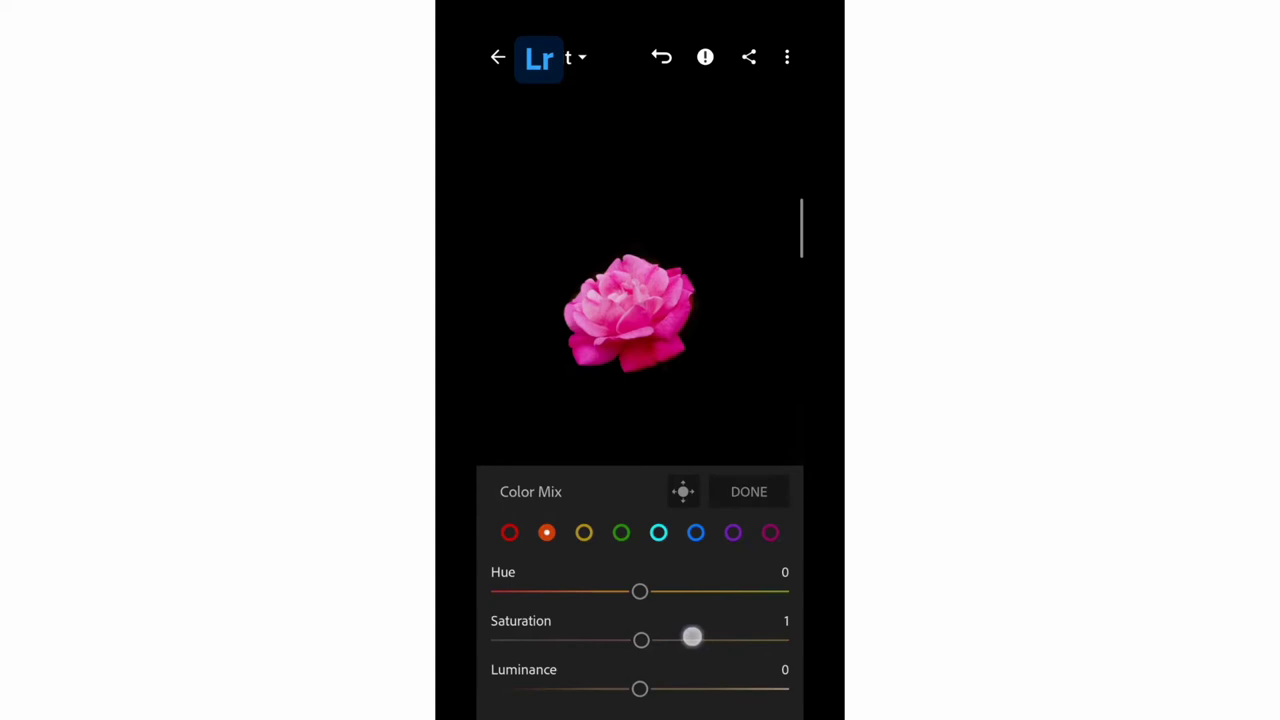
{"action": "left_click", "coordinate": [621, 532]}
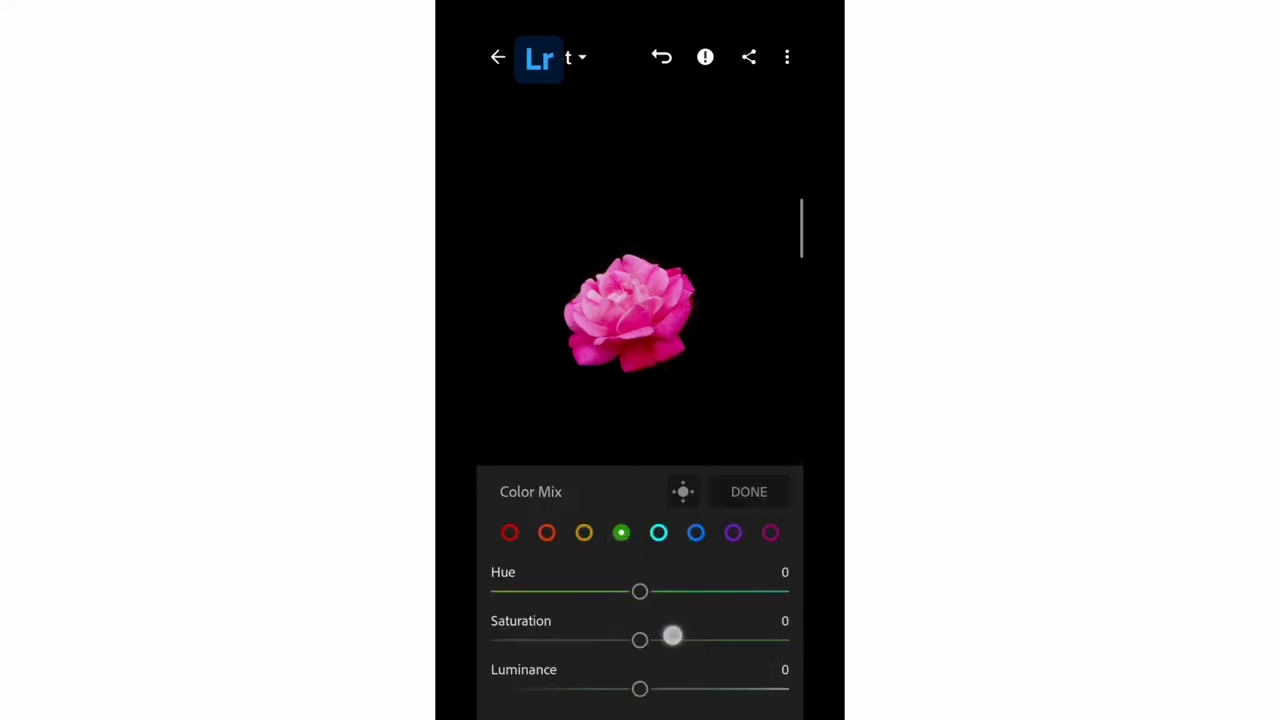
Desaturate the aqua and purple ranges in Mix and raise vibrance to 9.
{"action": "left_click_drag", "start_coordinate": [672, 638], "coordinate": [582, 640]}
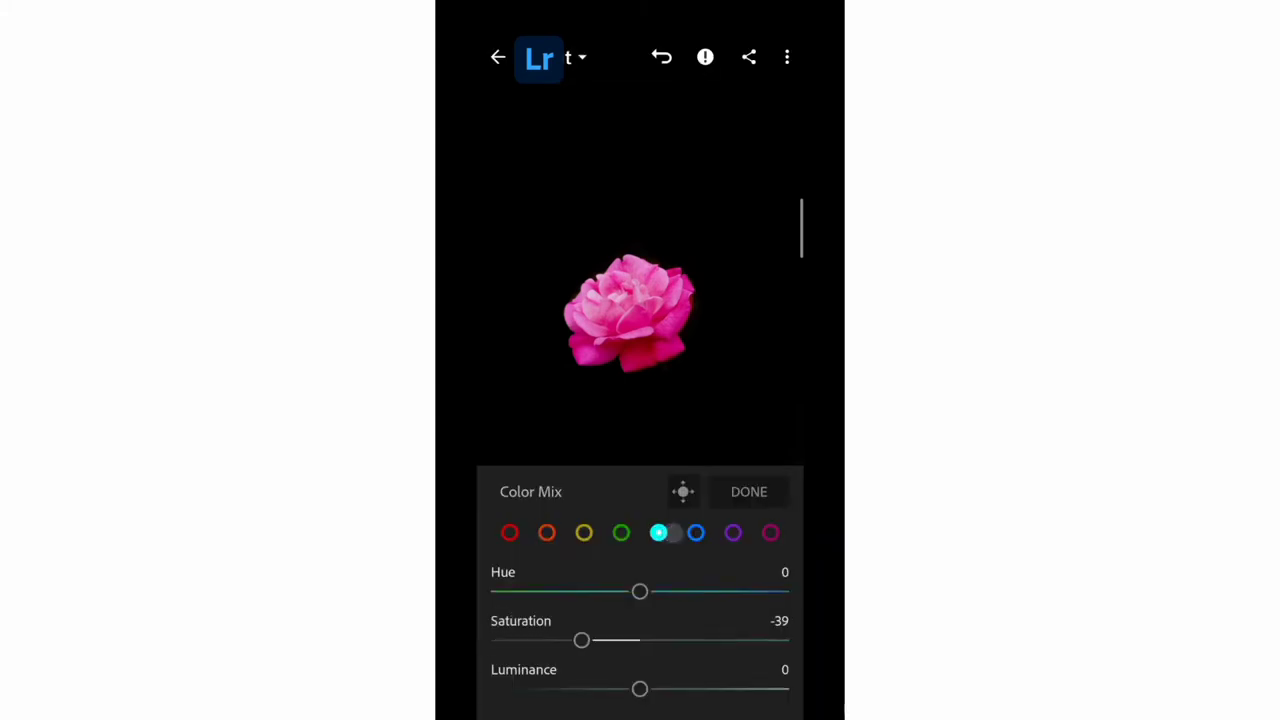
{"action": "left_click", "coordinate": [733, 532]}
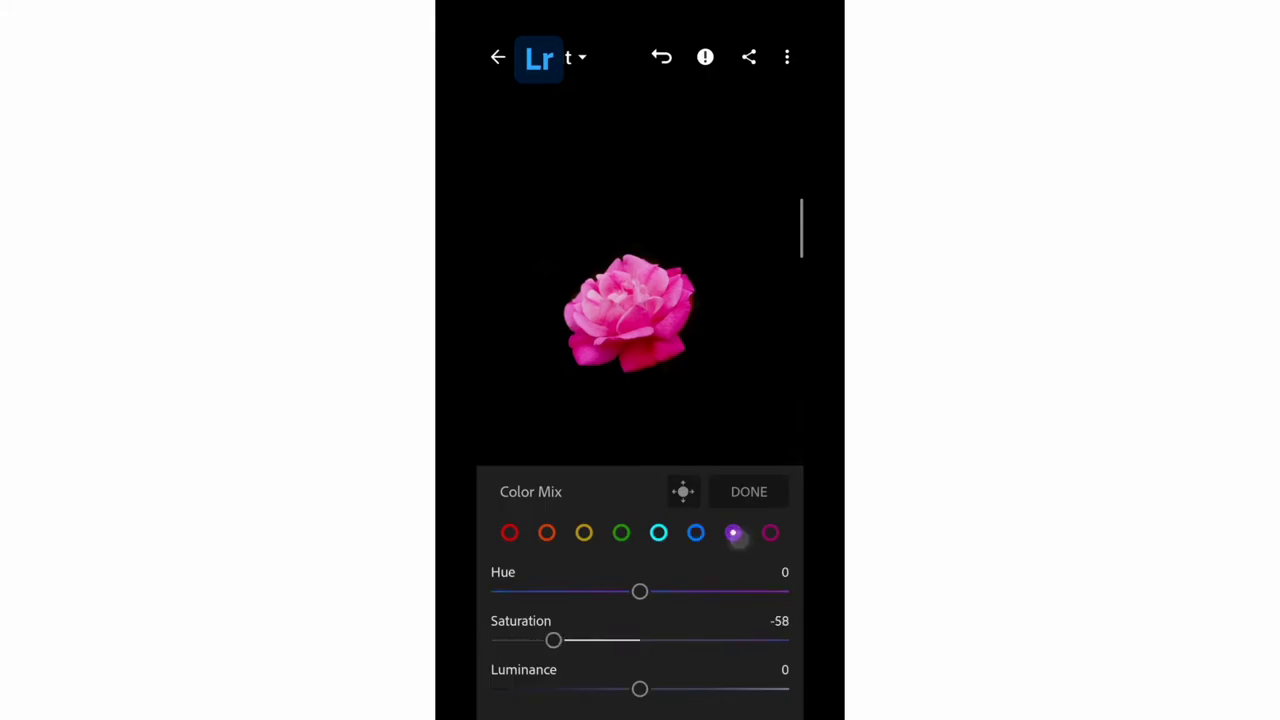
{"action": "left_click_drag", "start_coordinate": [640, 591], "coordinate": [545, 591]}
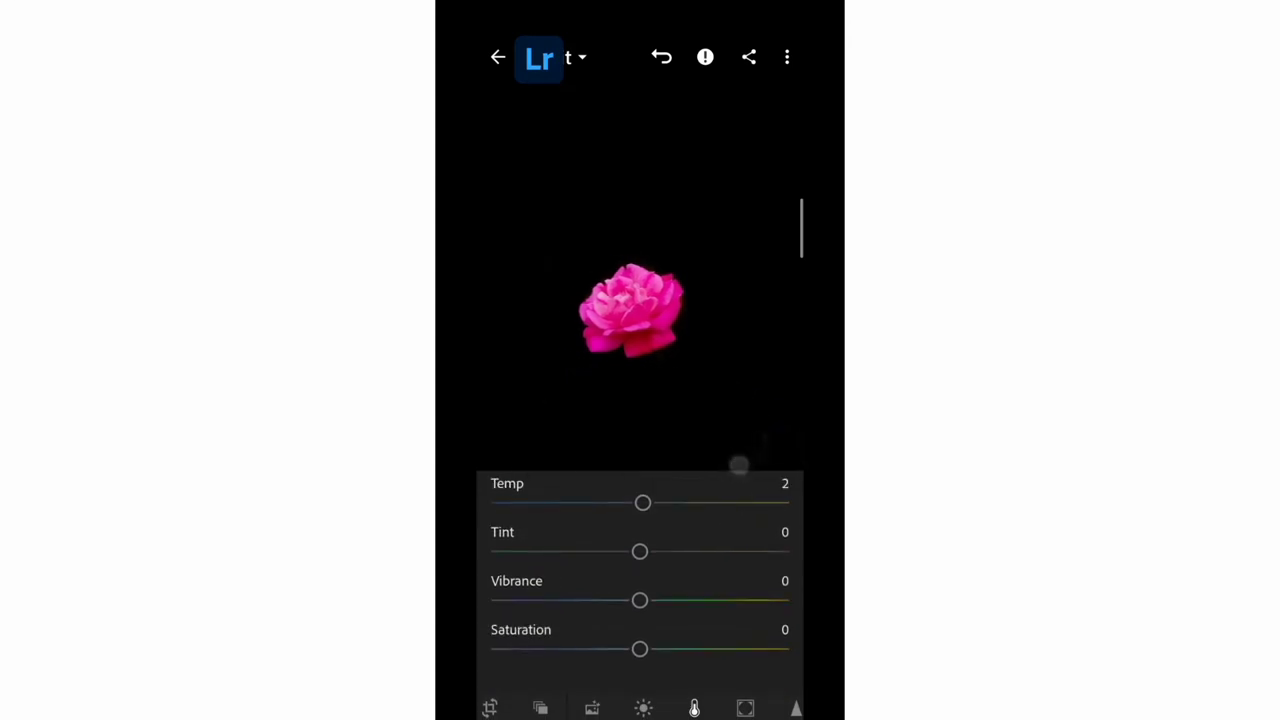
{"action": "left_click_drag", "start_coordinate": [640, 600], "coordinate": [653, 600]}
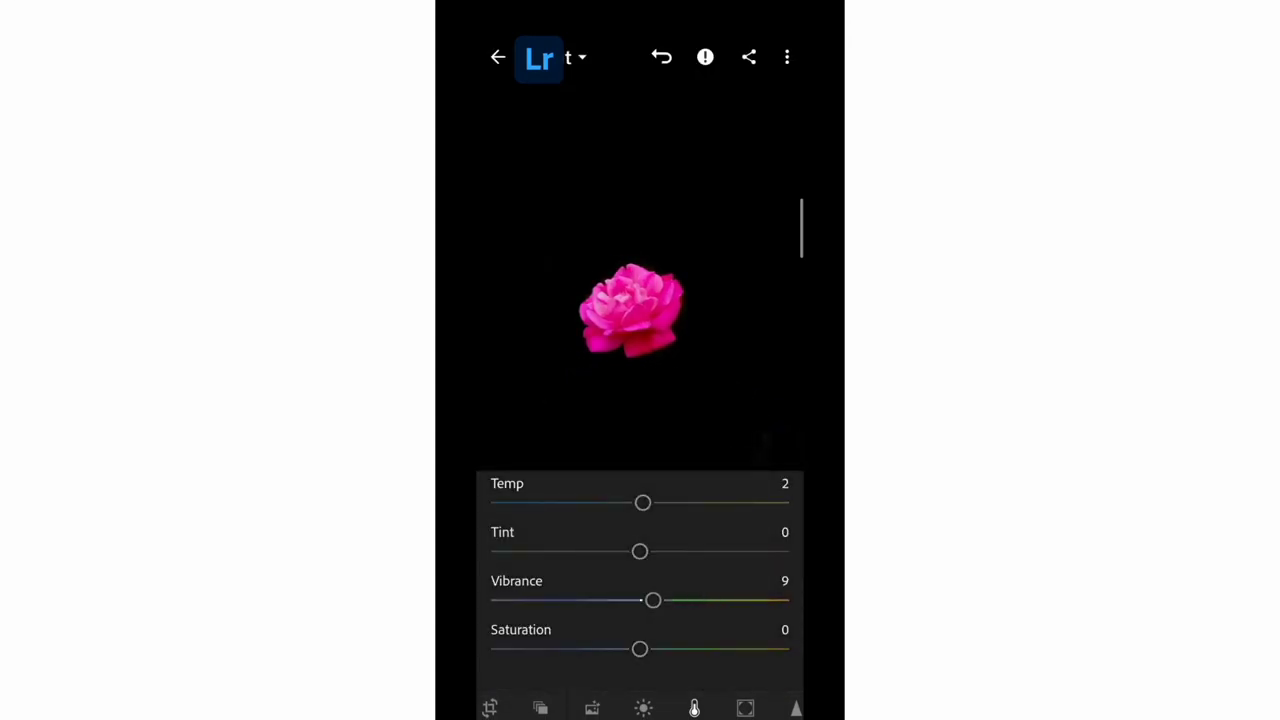
{"action": "left_click_drag", "start_coordinate": [640, 648], "coordinate": [644, 648]}
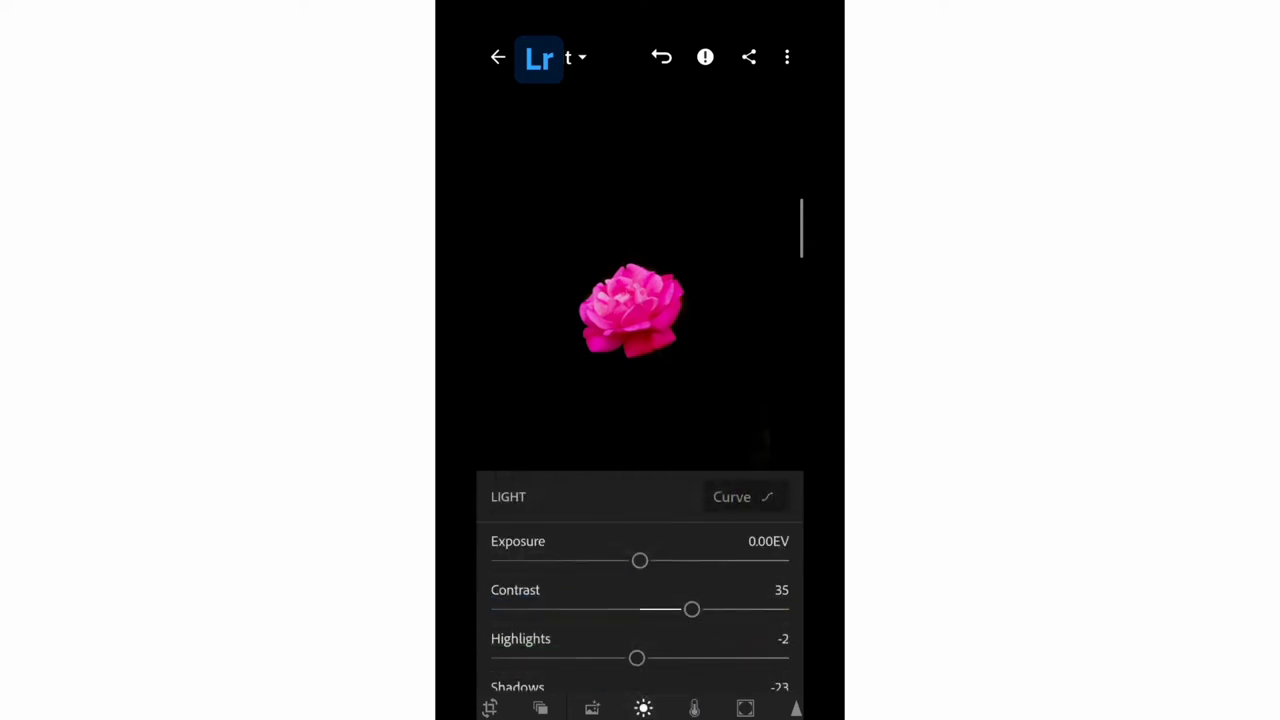
Reshape the RGB curve and pull down the red and blue channel curves.
{"action": "left_click", "coordinate": [740, 497]}
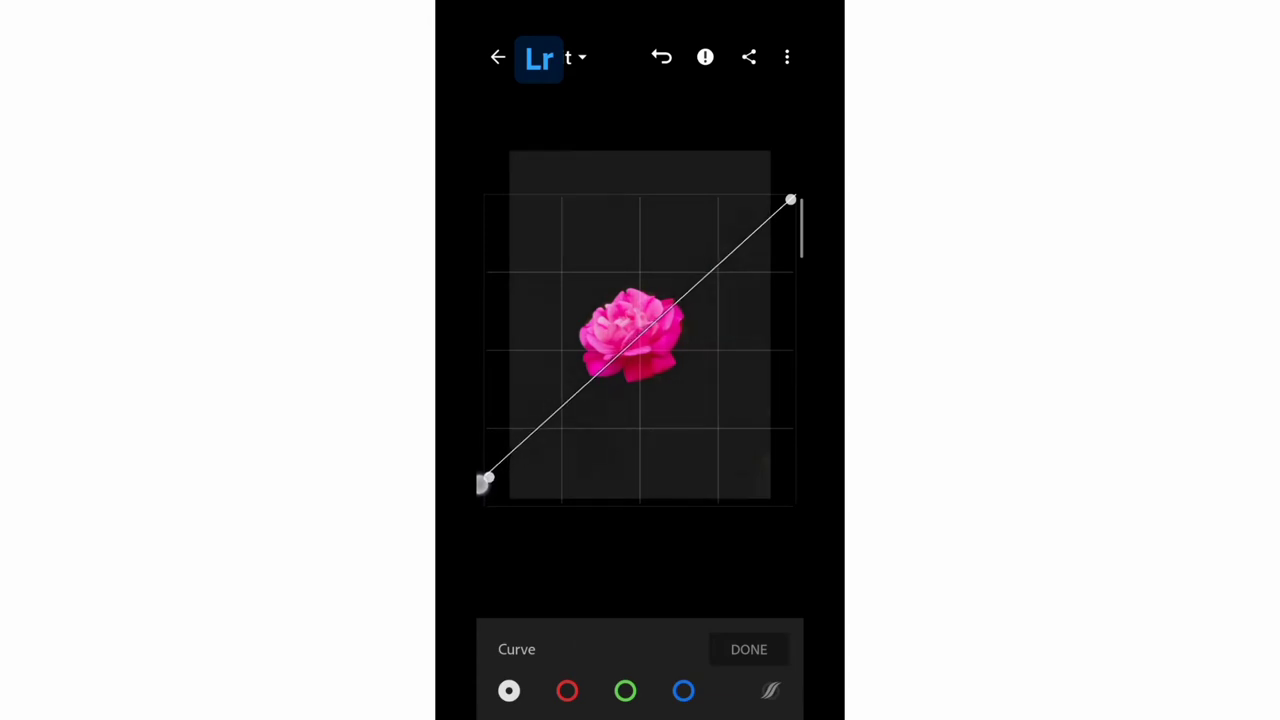
{"action": "left_click", "coordinate": [623, 348]}
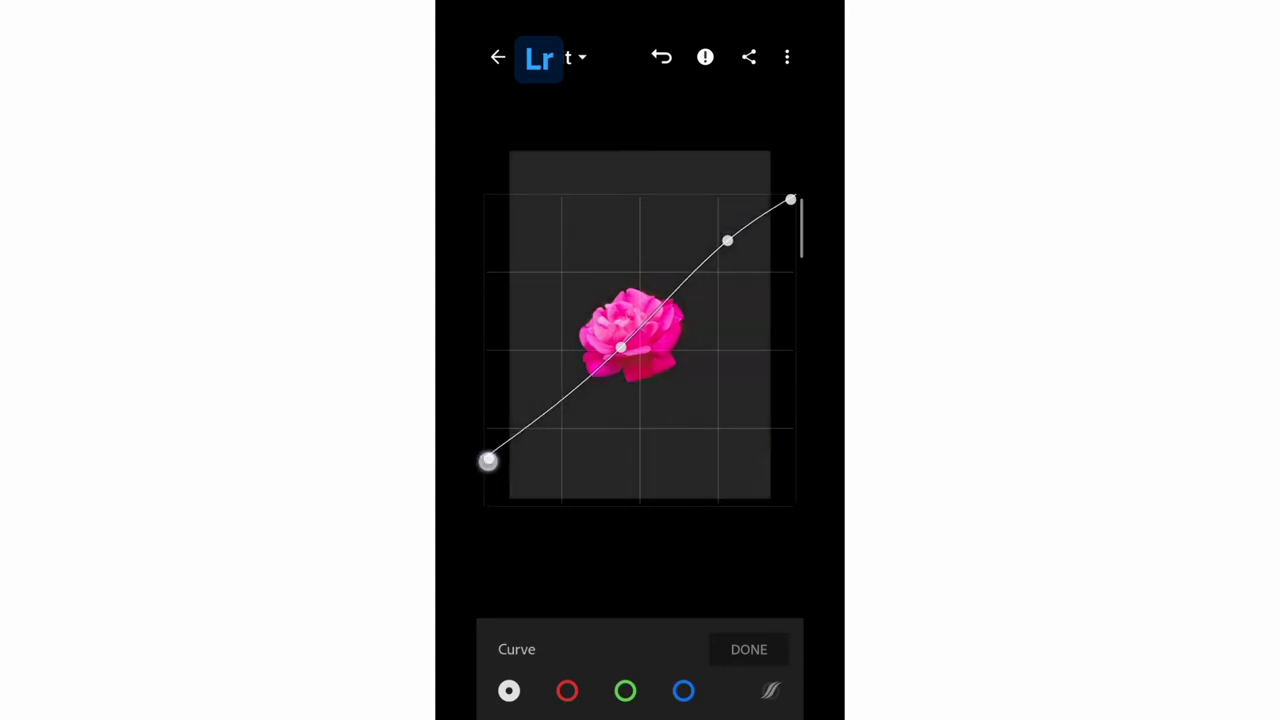
{"action": "left_click", "coordinate": [567, 690]}
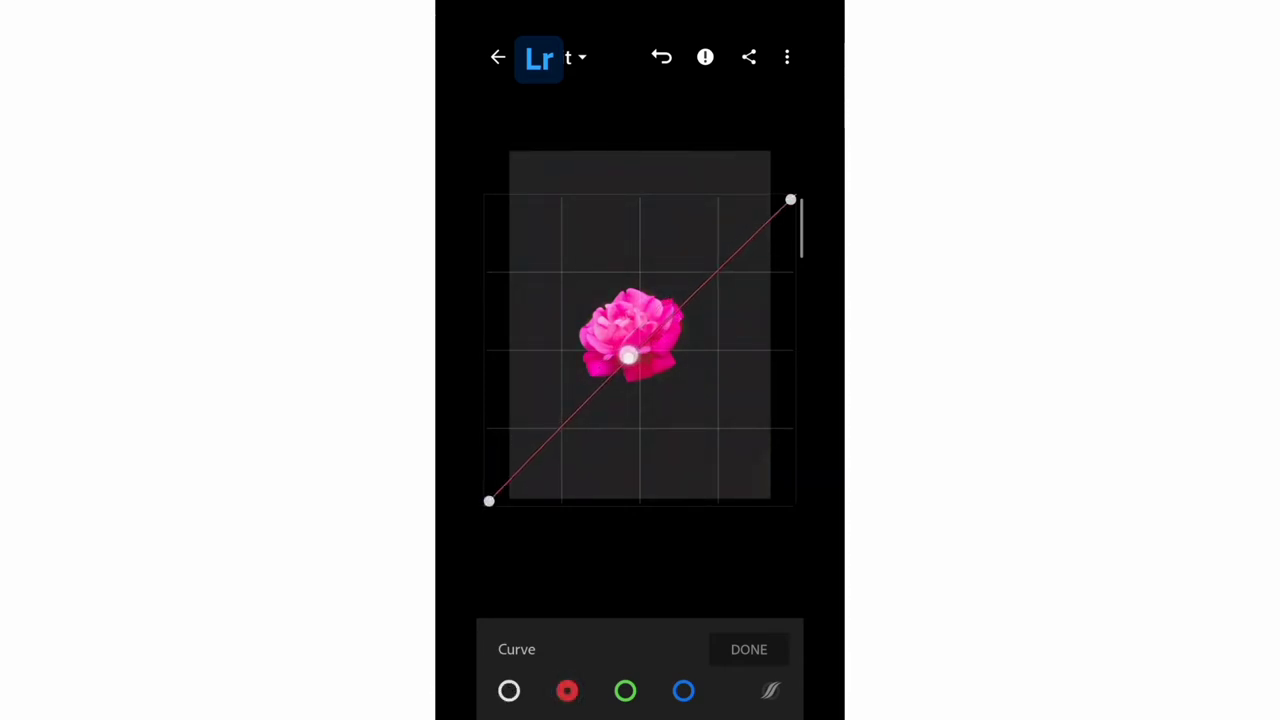
{"action": "left_click_drag", "start_coordinate": [628, 357], "coordinate": [618, 379]}
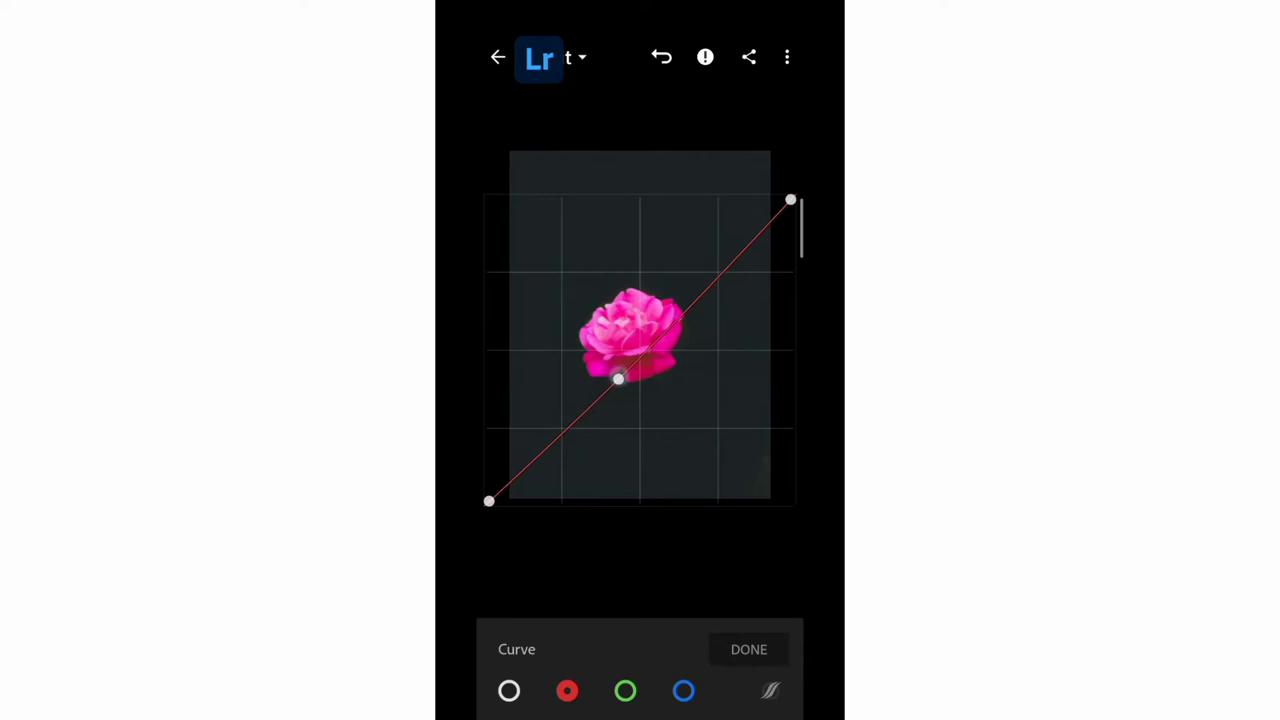
{"action": "left_click", "coordinate": [683, 690]}
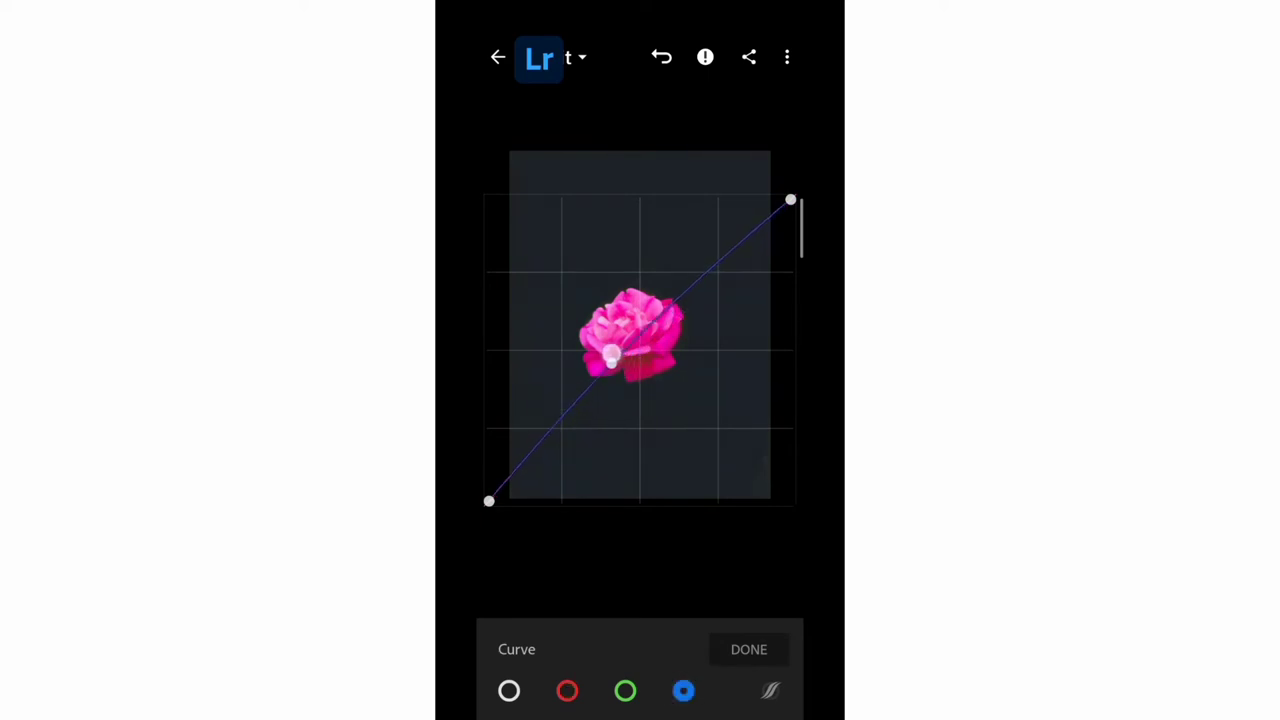
{"action": "left_click_drag", "start_coordinate": [612, 358], "coordinate": [637, 393]}
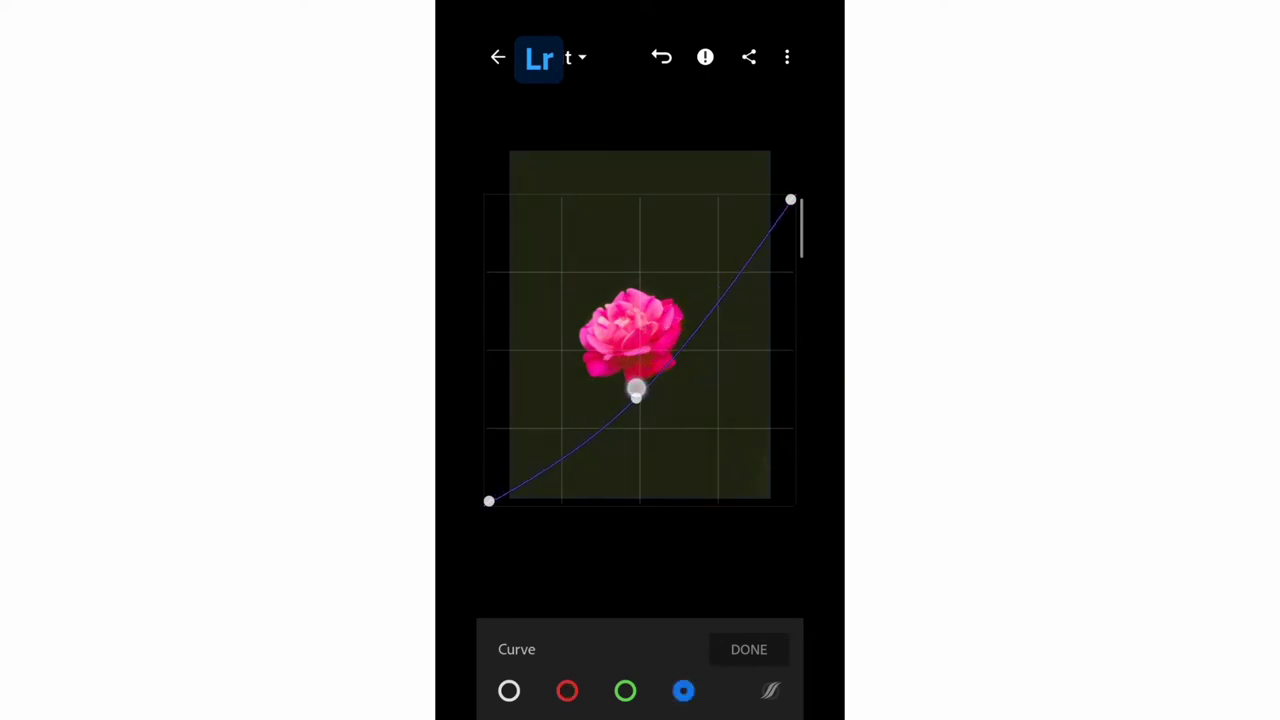
{"action": "left_click_drag", "start_coordinate": [637, 393], "coordinate": [622, 370]}
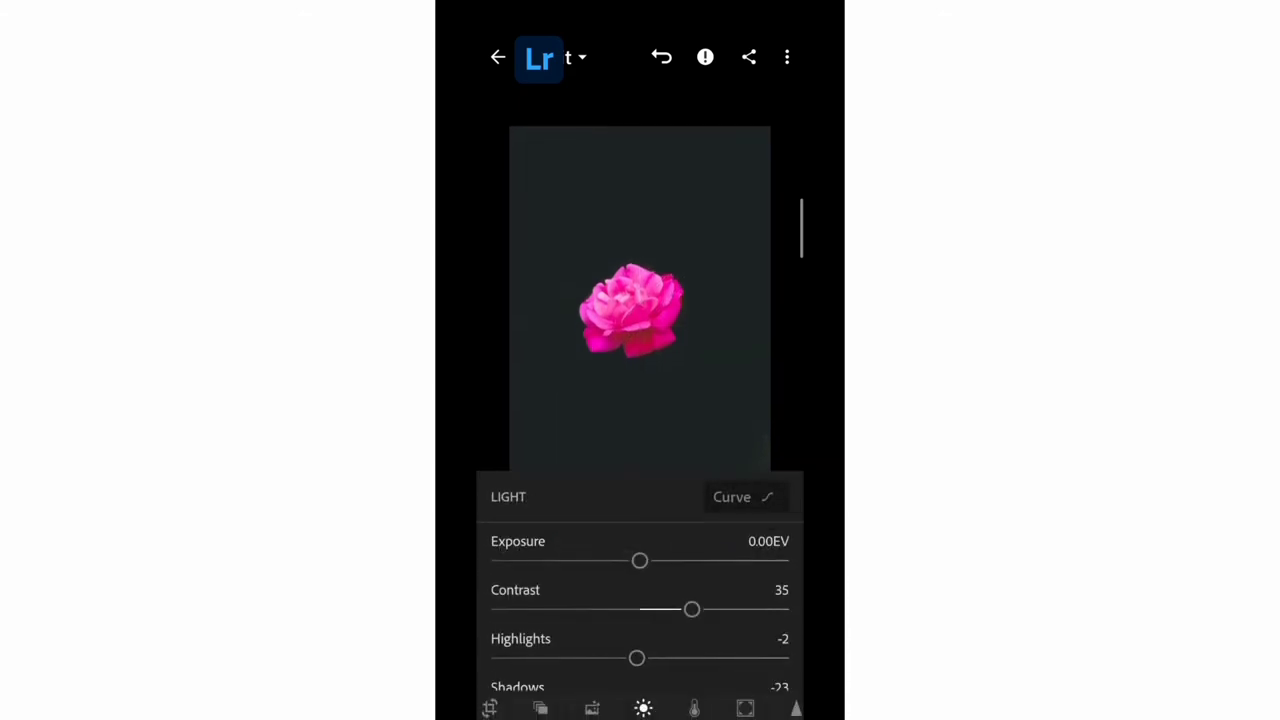
Grade the shadows toward blue and the midtones toward golden yellow.
{"action": "left_click", "coordinate": [694, 708]}
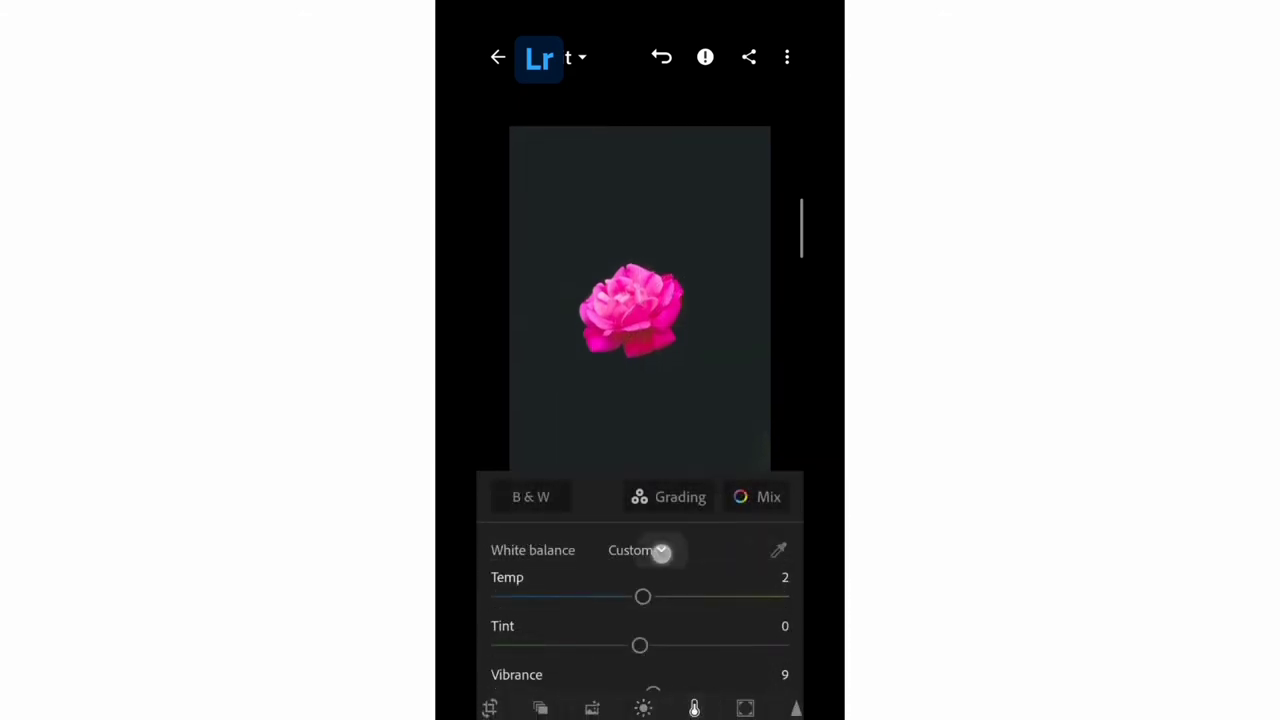
{"action": "left_click", "coordinate": [668, 497]}
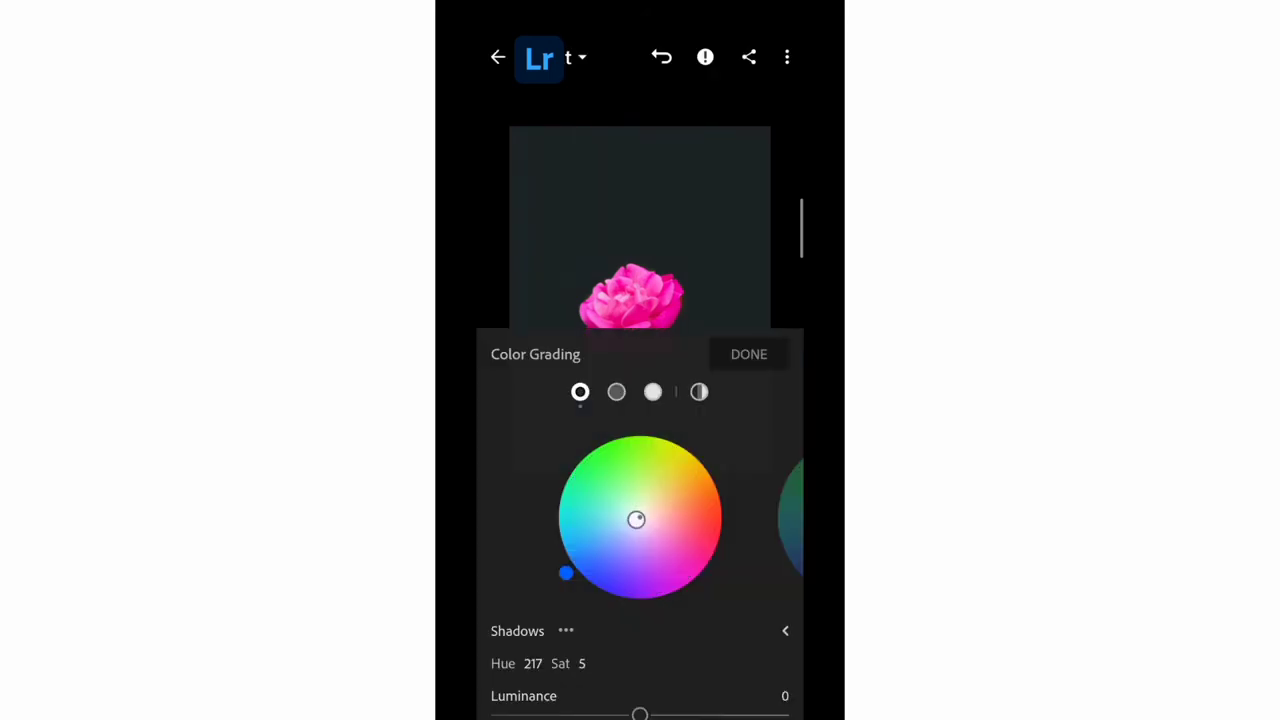
{"action": "left_click_drag", "start_coordinate": [637, 519], "coordinate": [649, 475]}
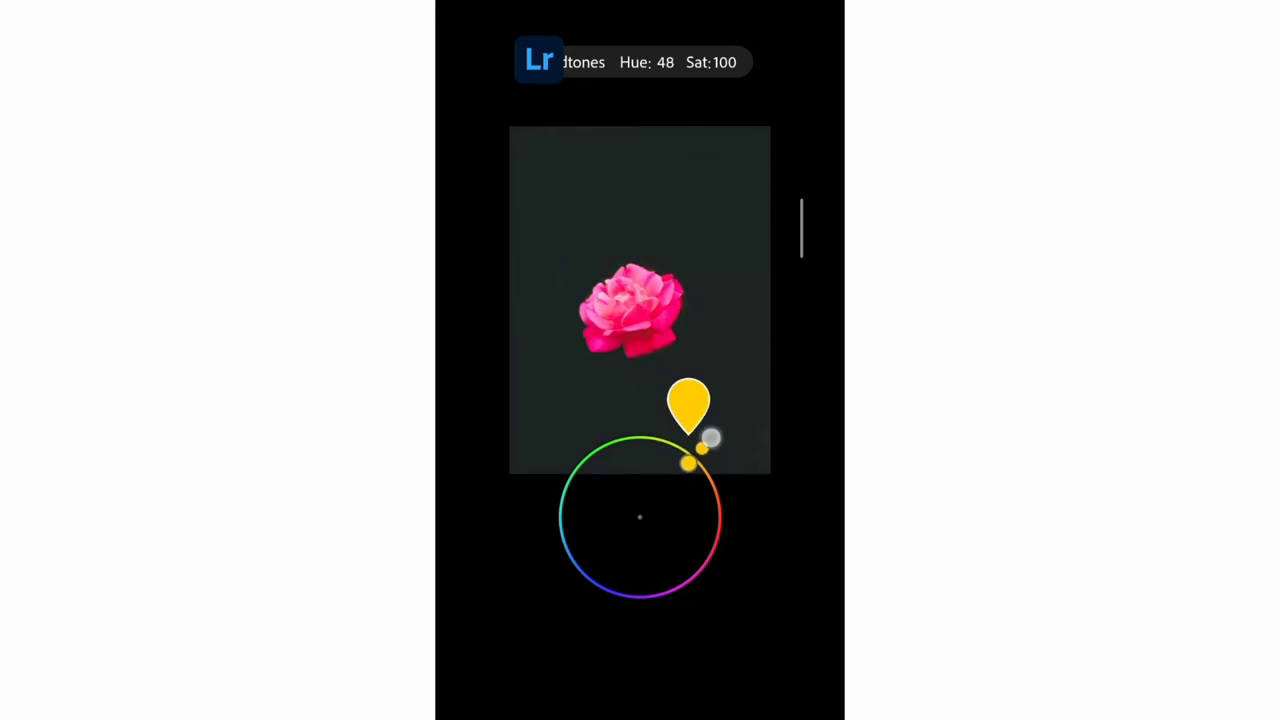
{"action": "left_click_drag", "start_coordinate": [700, 460], "coordinate": [667, 482]}
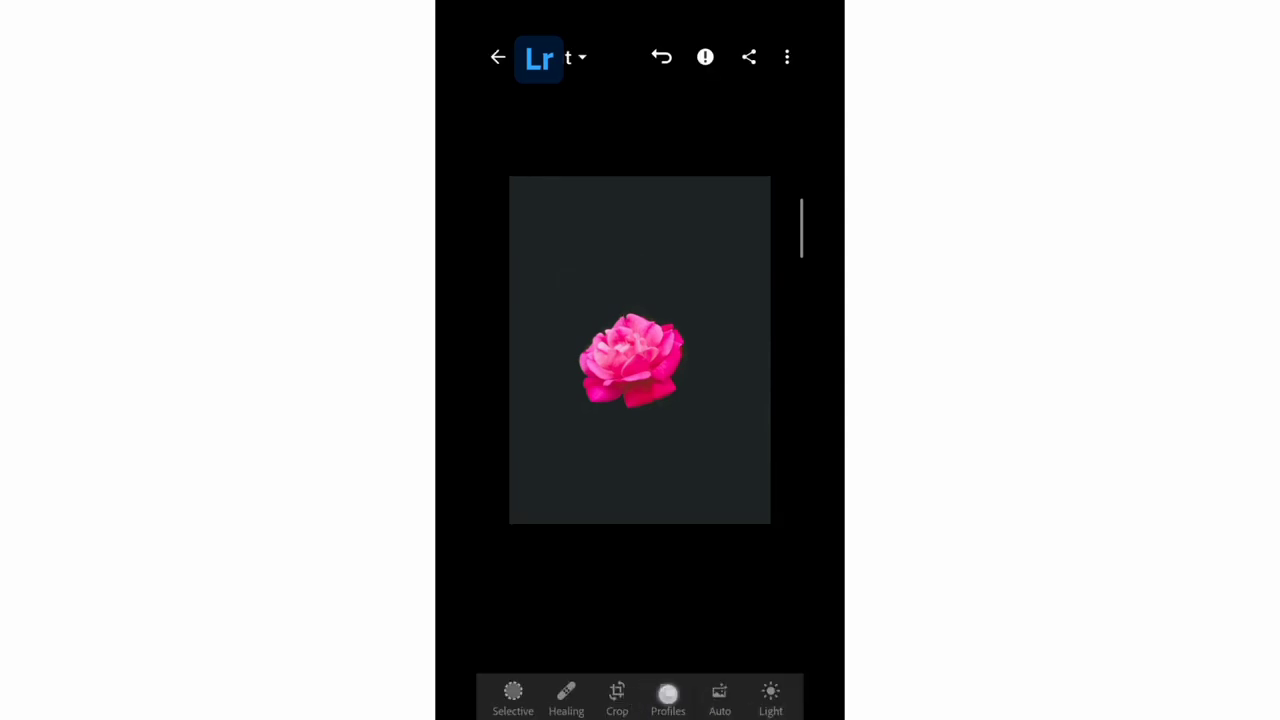
Export the graded photo and add a golden light leak in Lens Distortions.
{"action": "left_click", "coordinate": [667, 697]}
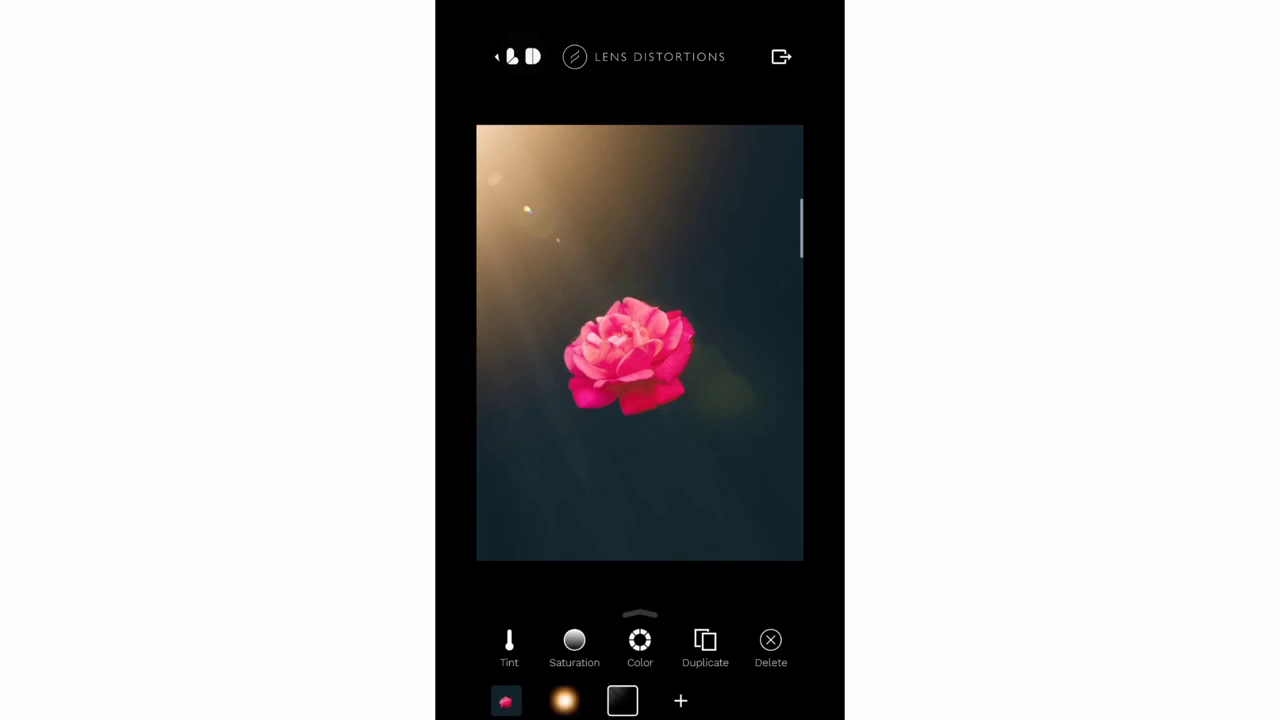
Shift the light leak's colour toward a warmer gold.
{"action": "left_click", "coordinate": [681, 700]}
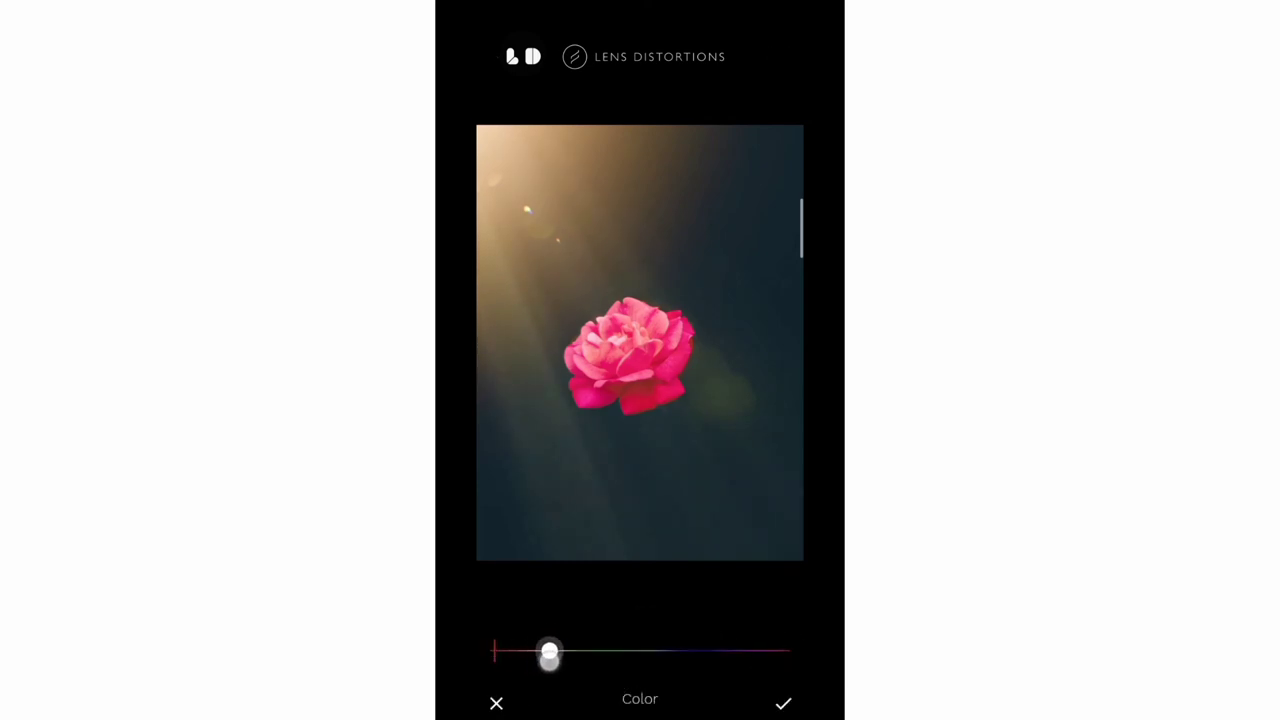
{"action": "left_click_drag", "start_coordinate": [549, 654], "coordinate": [505, 651]}
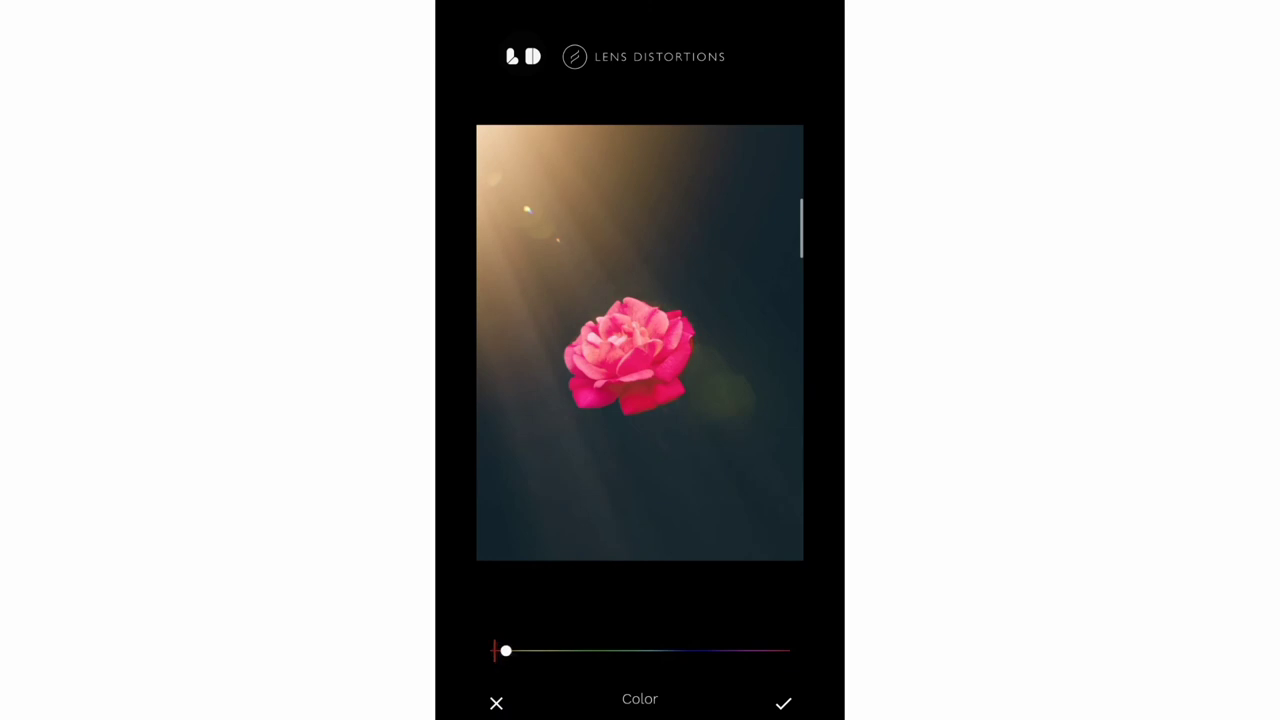
{"action": "left_click", "coordinate": [783, 703]}
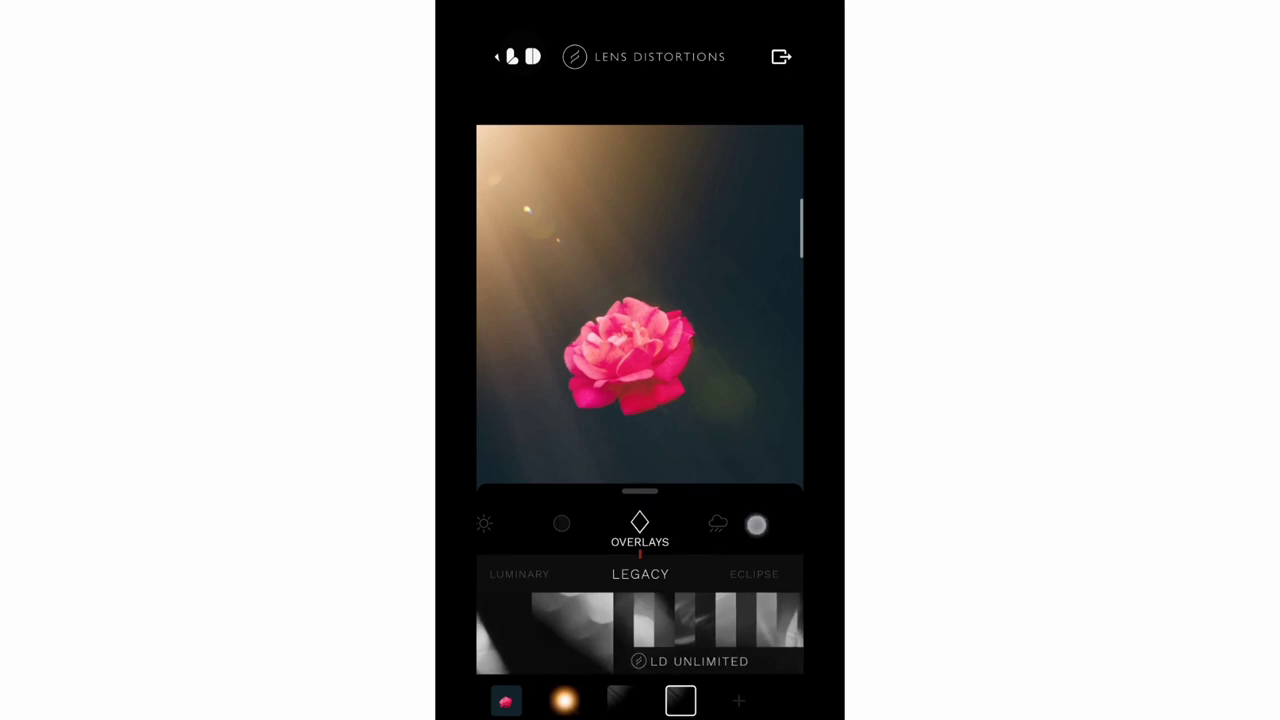
Add a dust particle overlay and lower its opacity.
{"action": "left_click", "coordinate": [718, 523]}
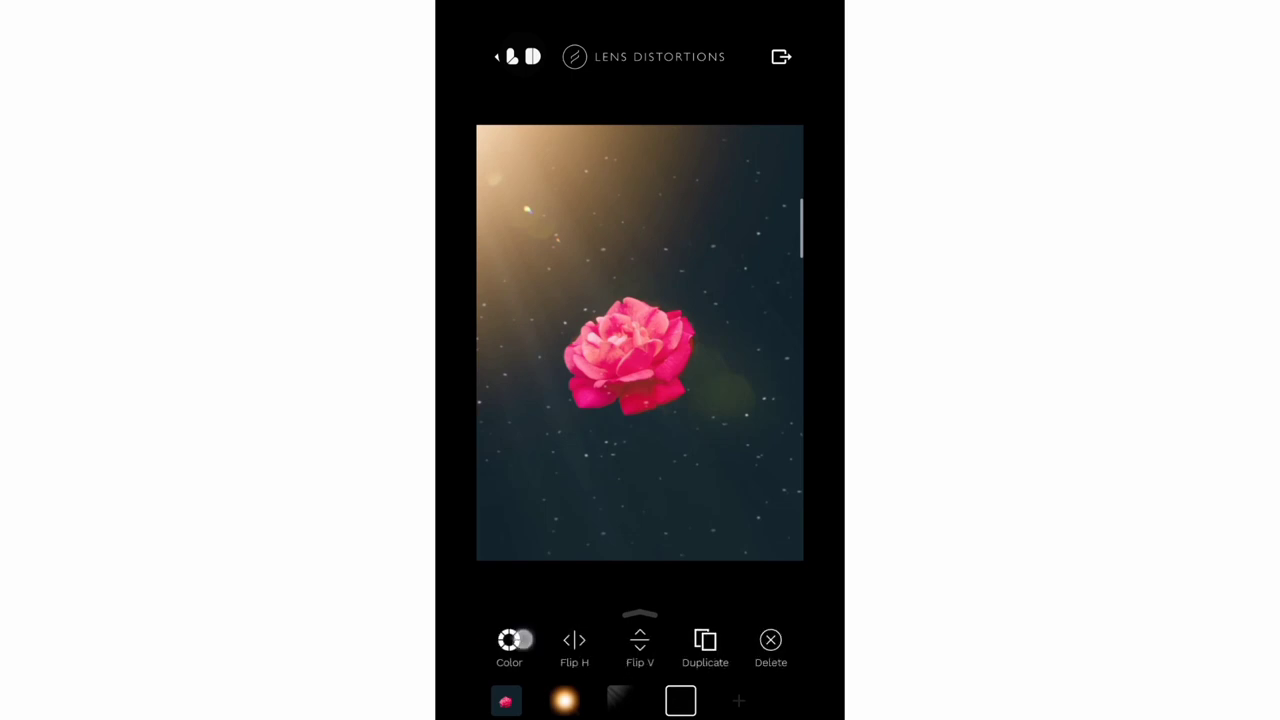
{"action": "left_click", "coordinate": [509, 645]}
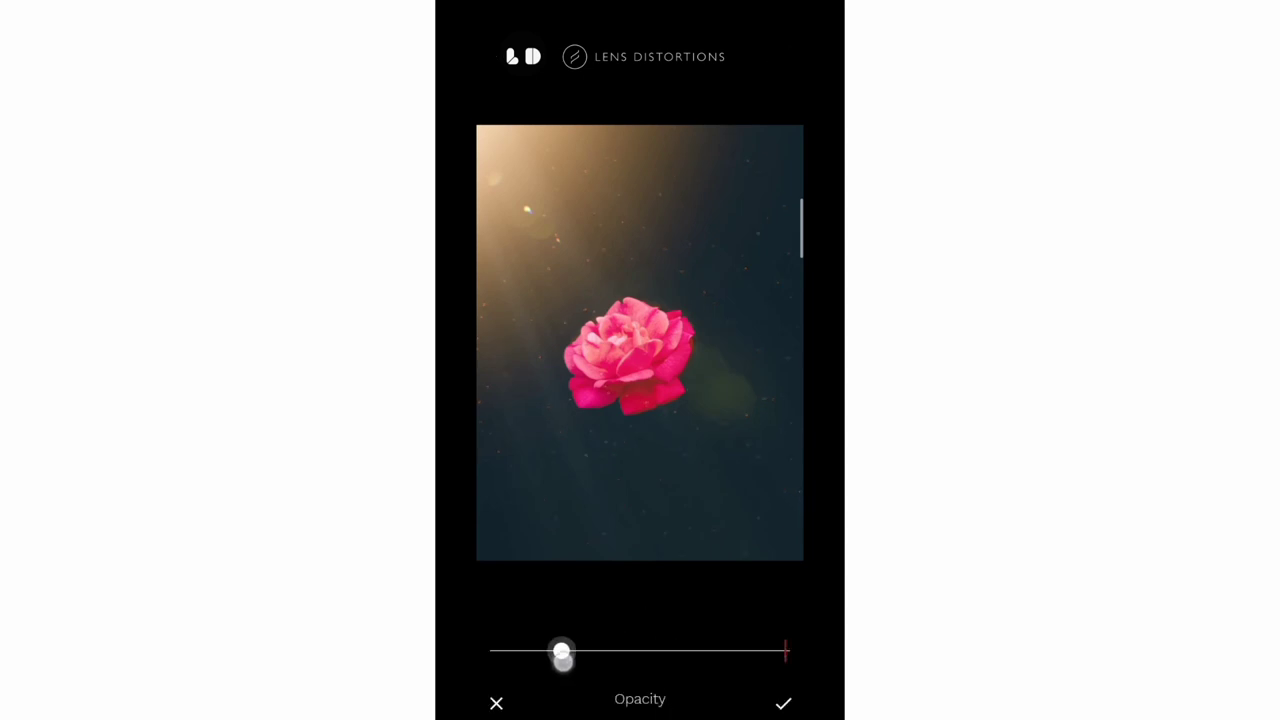
{"action": "left_click", "coordinate": [783, 703]}
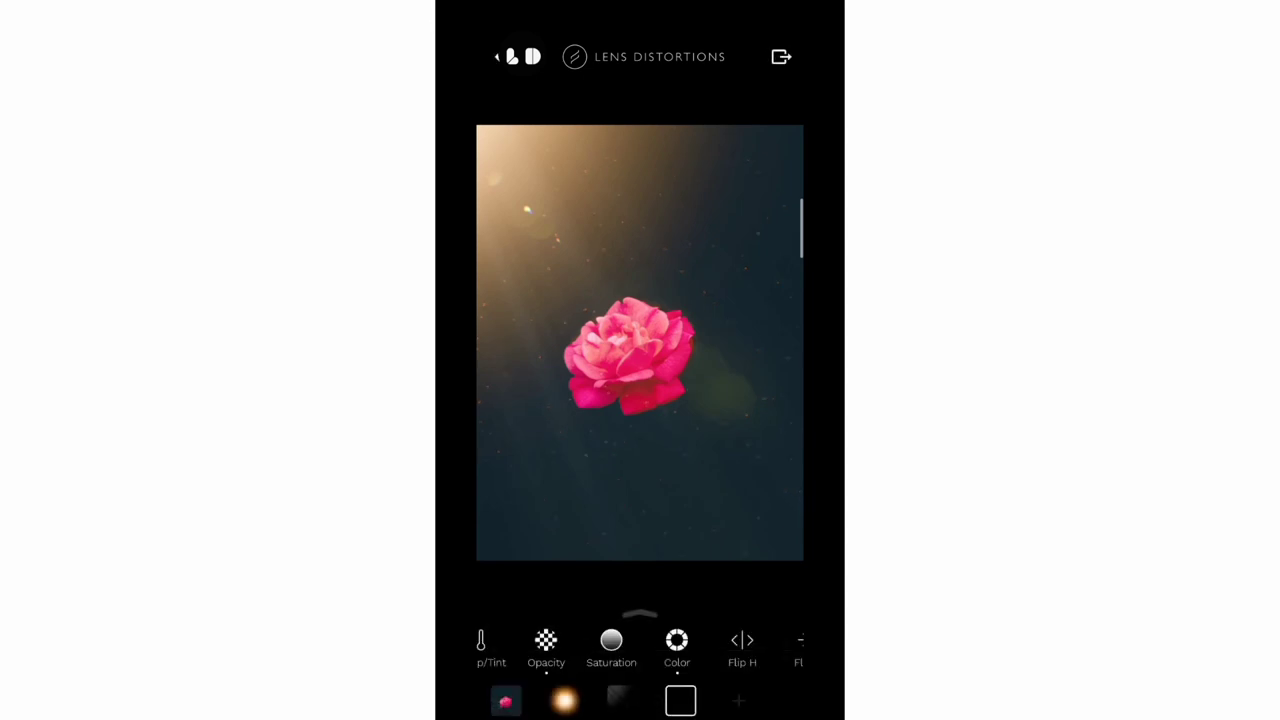